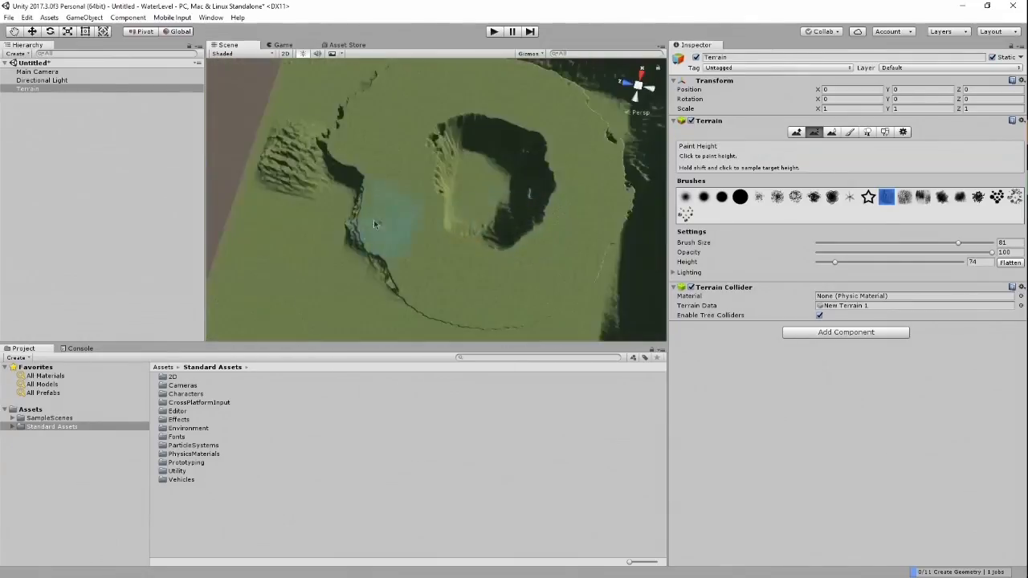
Paint the Unity terrain with the sand texture, then switch to Smooth Height
{"action": "left_click", "coordinate": [849, 132]}
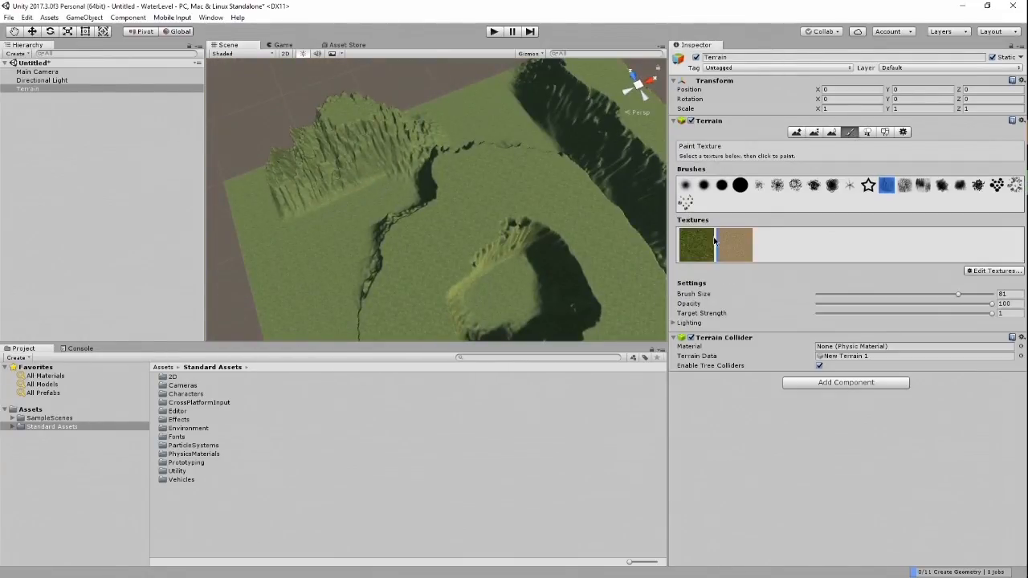
{"action": "left_click", "coordinate": [796, 132]}
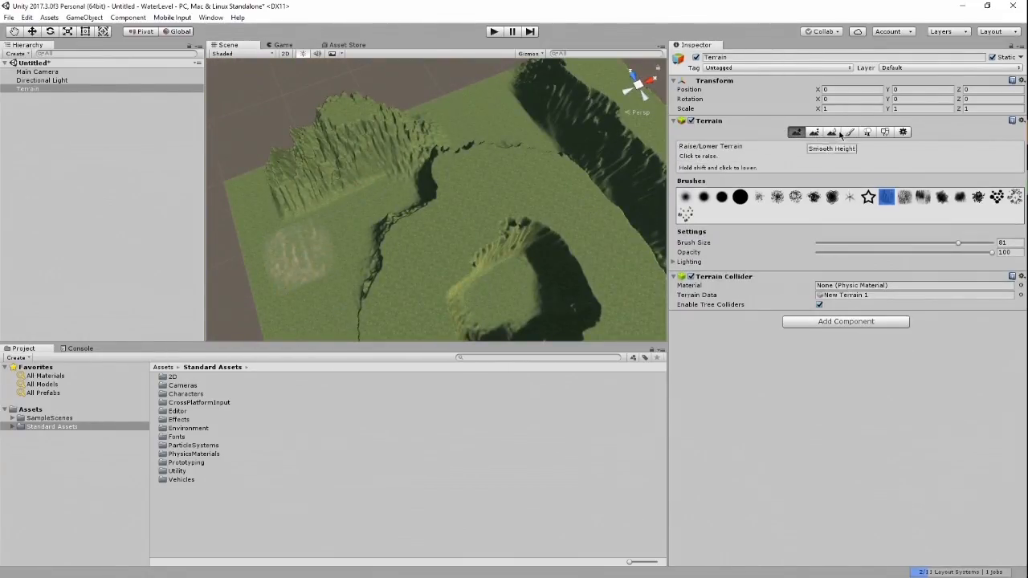
{"action": "left_click", "coordinate": [849, 132]}
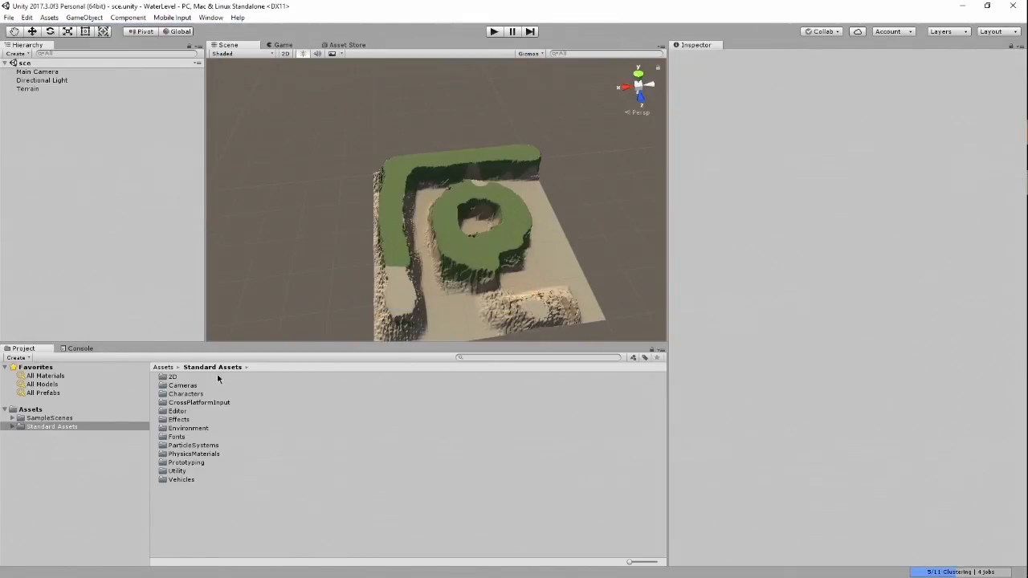
Place Water4Advanced planes around the terrain, set their height, and reposition the Main Camera in Game view
{"action": "left_click", "coordinate": [186, 509]}
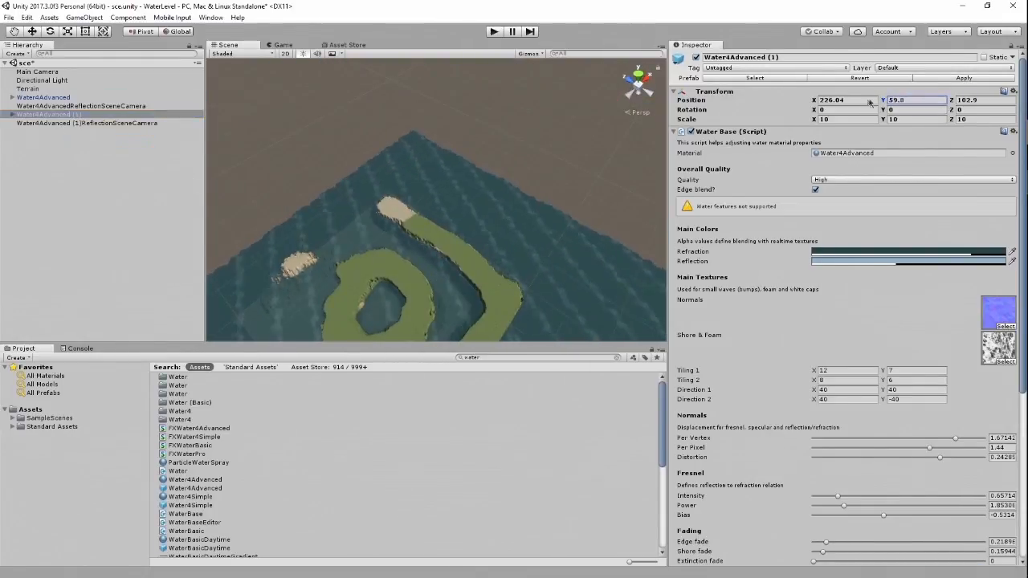
{"action": "left_click", "coordinate": [282, 44]}
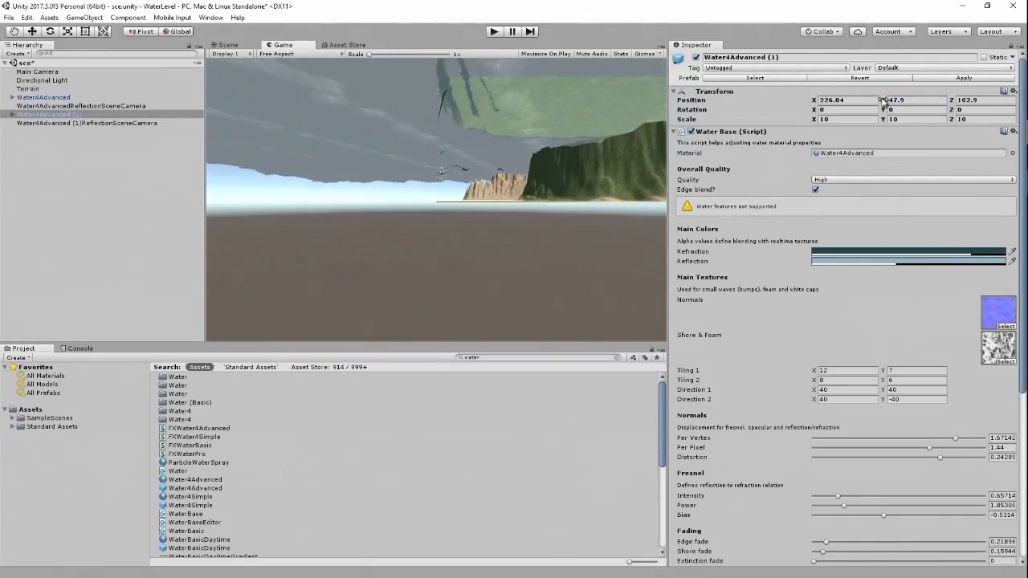
{"action": "left_click", "coordinate": [37, 71]}
{"action": "type", "text": "94.9"}
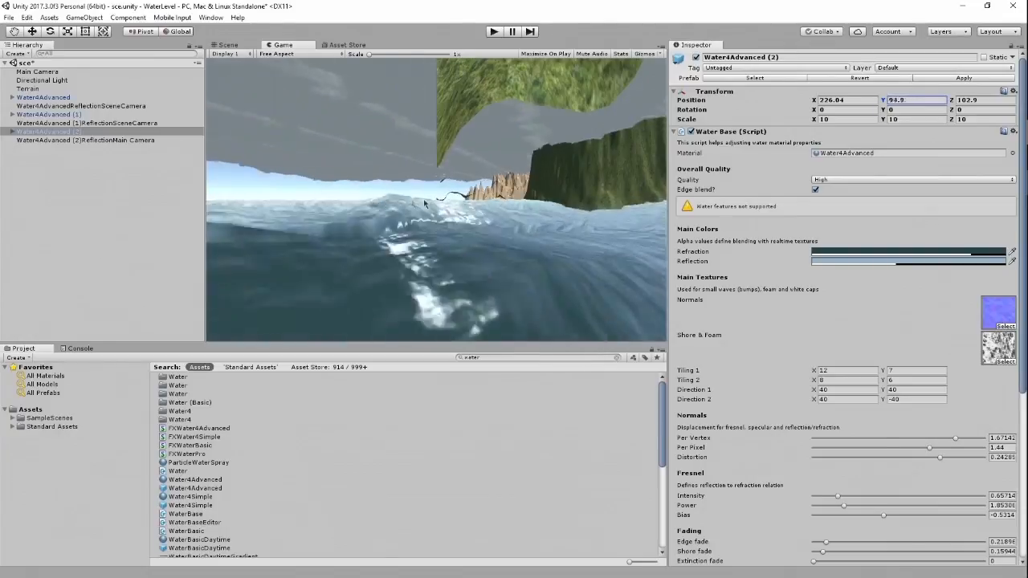
{"action": "left_click", "coordinate": [37, 72]}
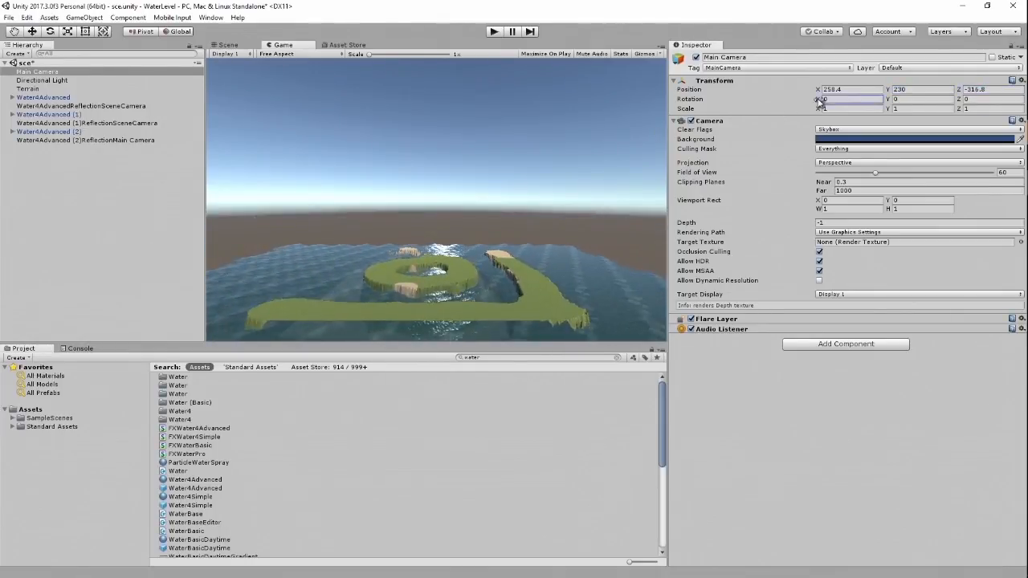
Scale the first Water4Advanced plane to 100, 20, 100 and return to the Scene view
{"action": "left_click", "coordinate": [44, 97]}
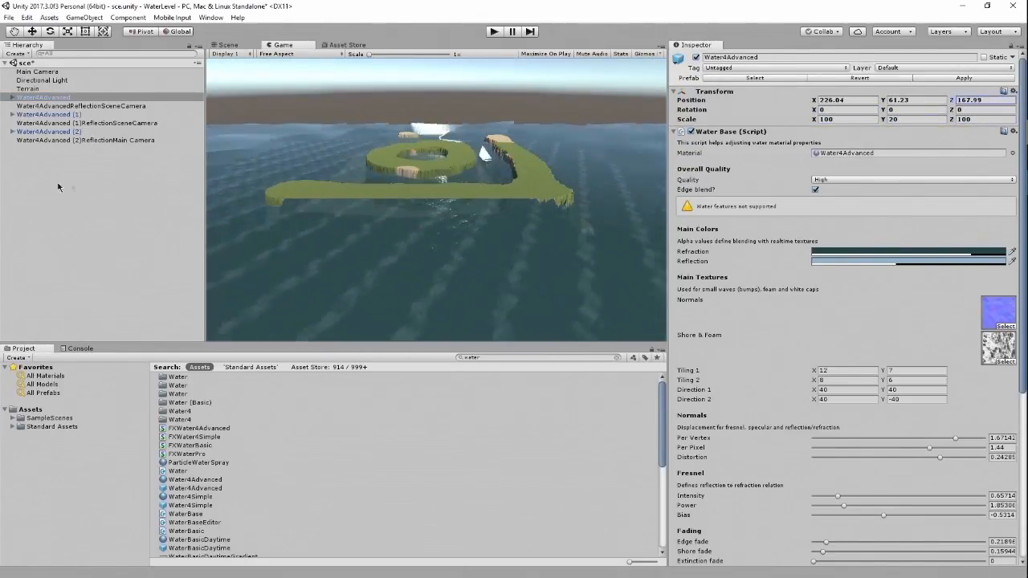
{"action": "left_click", "coordinate": [228, 44]}
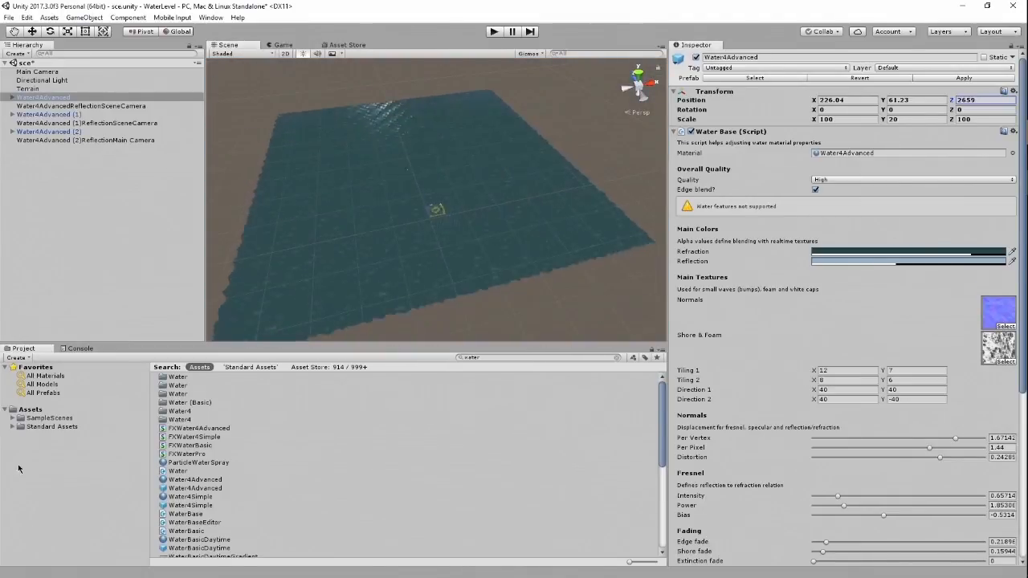
{"action": "left_click", "coordinate": [493, 32]}
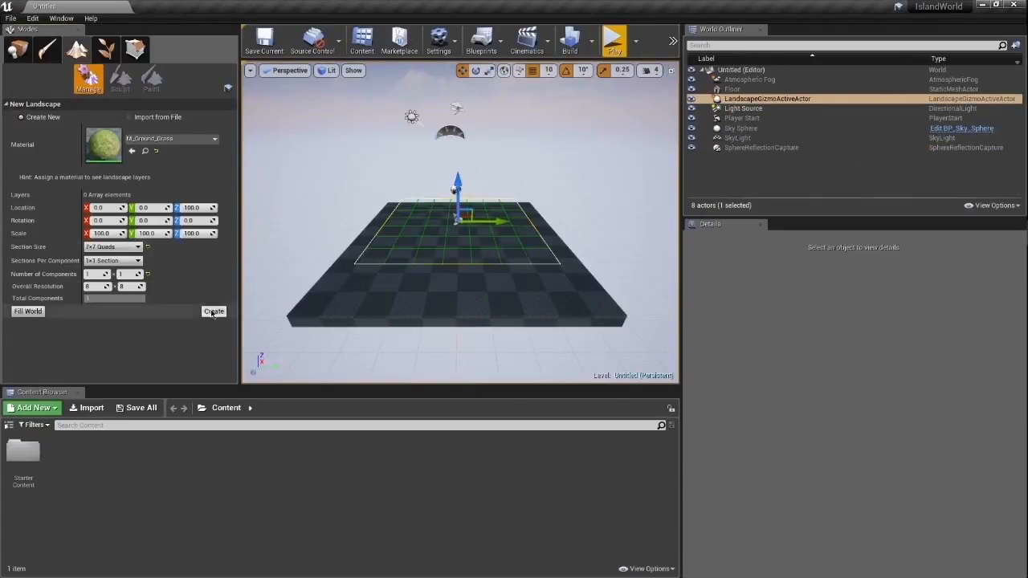
Create the landscape with the M_Ground_Grass material from Landscape mode's Manage tab
{"action": "left_click", "coordinate": [214, 312]}
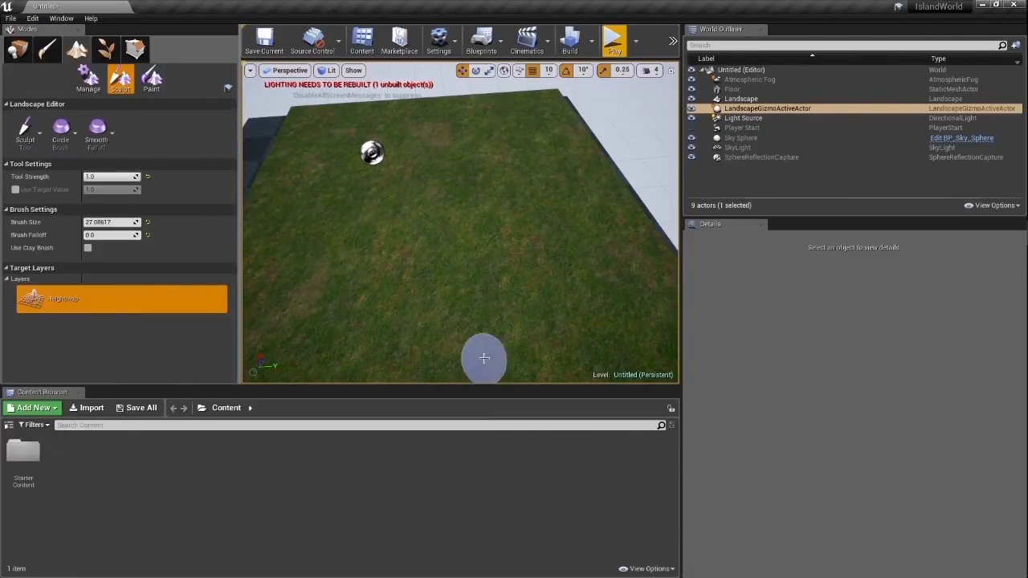
{"action": "mouse_move", "coordinate": [400, 180]}
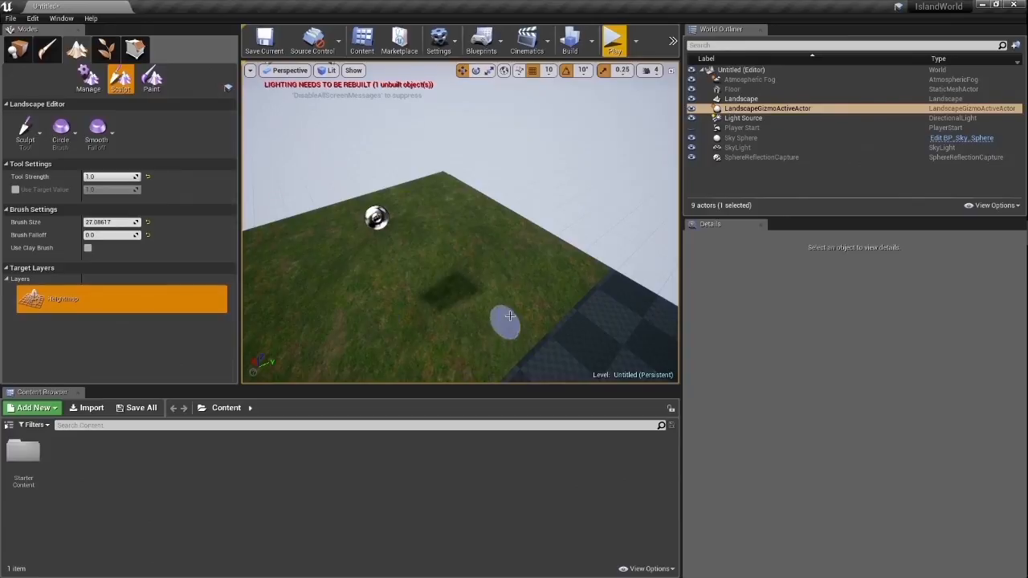
{"action": "mouse_move", "coordinate": [395, 354]}
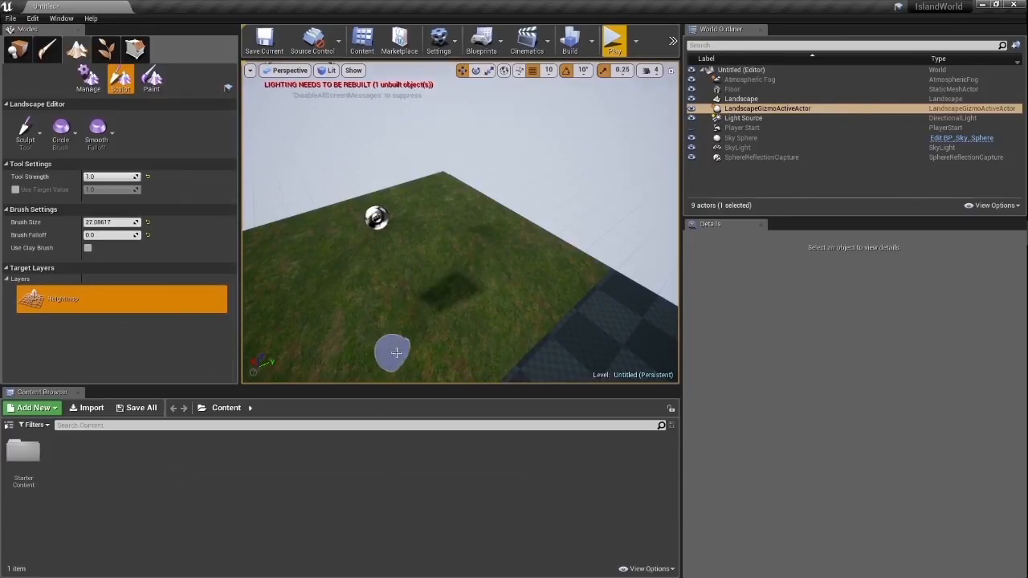
Sculpt sharp-edged square height patches with zero falloff, including one near the lower edge
{"action": "left_click", "coordinate": [741, 98]}
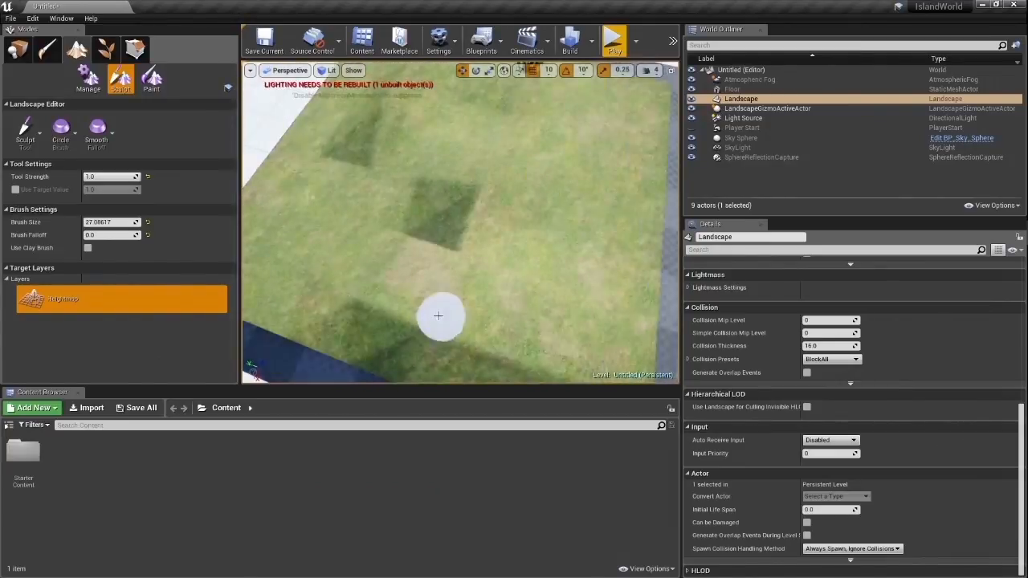
{"action": "left_click_drag", "start_coordinate": [438, 316], "coordinate": [585, 150]}
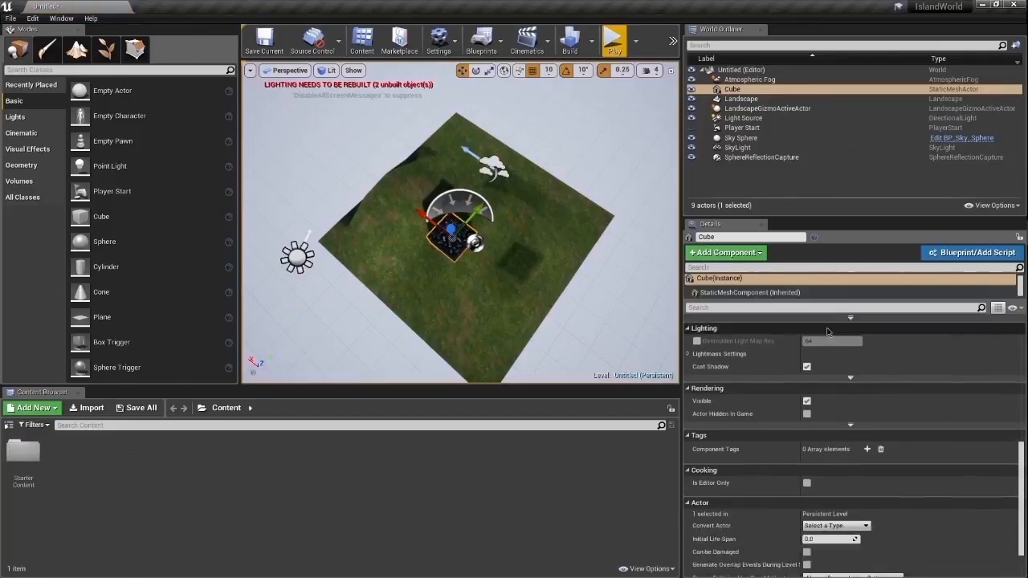
Stretch the cube to scale 100, 100, 8 and run a quick Play preview
{"action": "scroll", "scroll_direction": "down", "scroll_amount": 3}
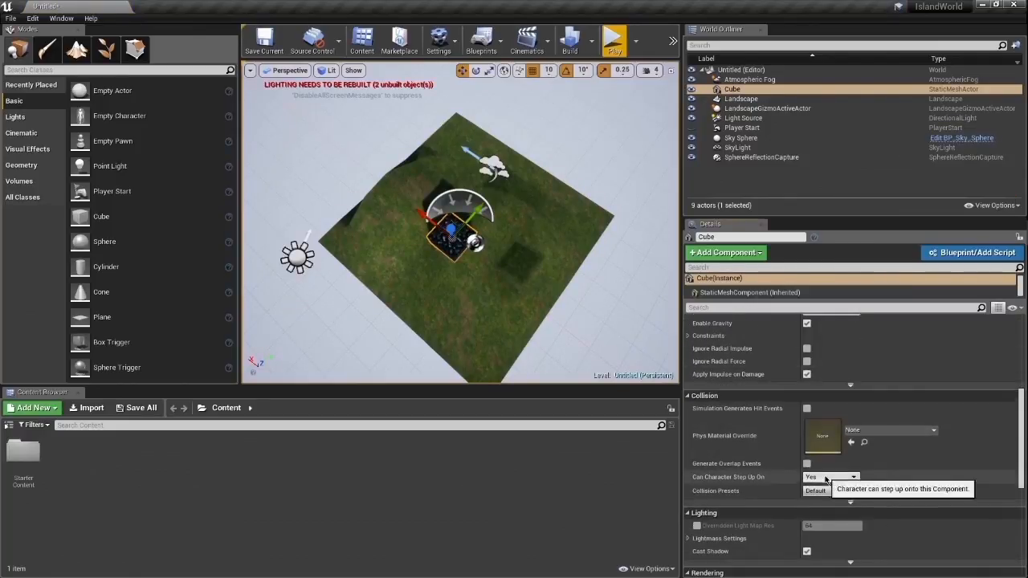
{"action": "scroll", "scroll_direction": "up", "scroll_amount": 3}
{"action": "type", "text": "8"}
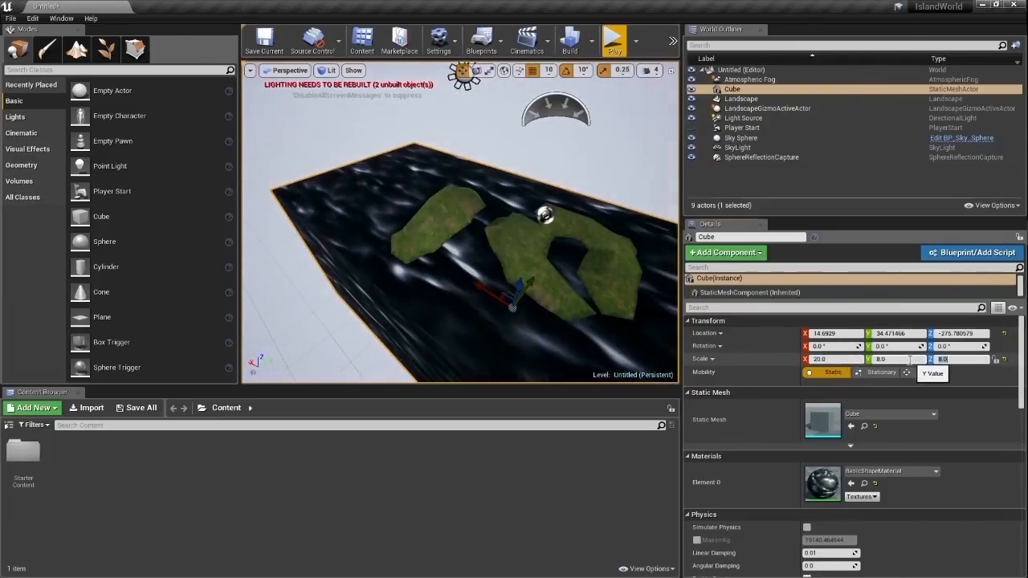
{"action": "left_click", "coordinate": [613, 38]}
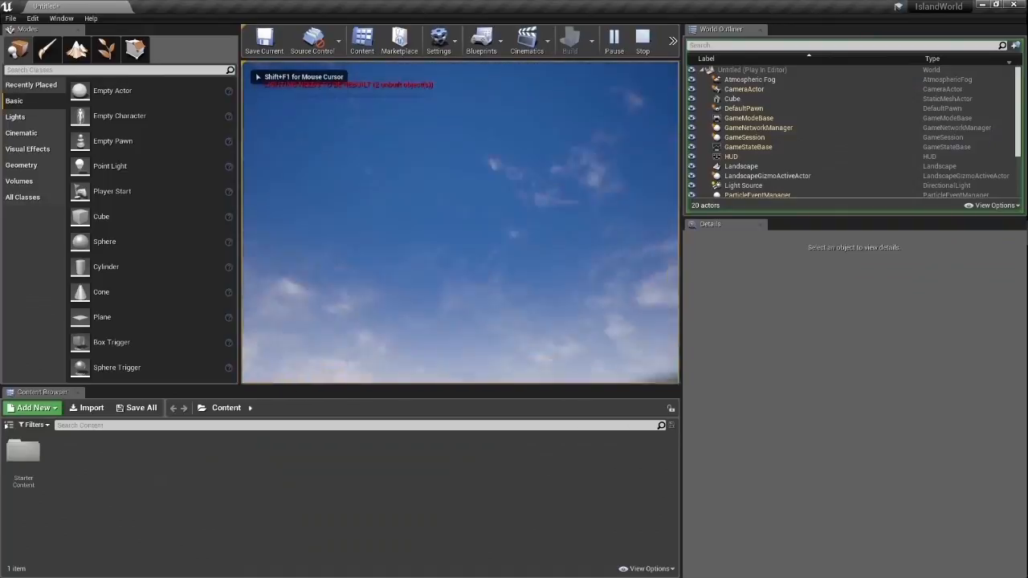
{"action": "left_click", "coordinate": [642, 38]}
{"action": "type", "text": "water"}
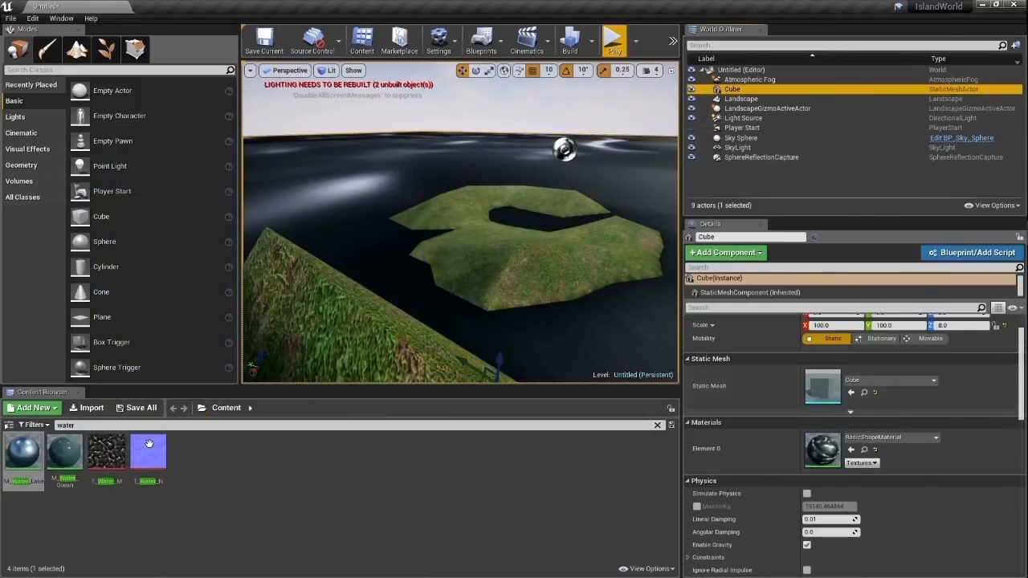
Apply a water material to the slab, rebuild the level, and run Simulate
{"action": "left_click", "coordinate": [614, 39]}
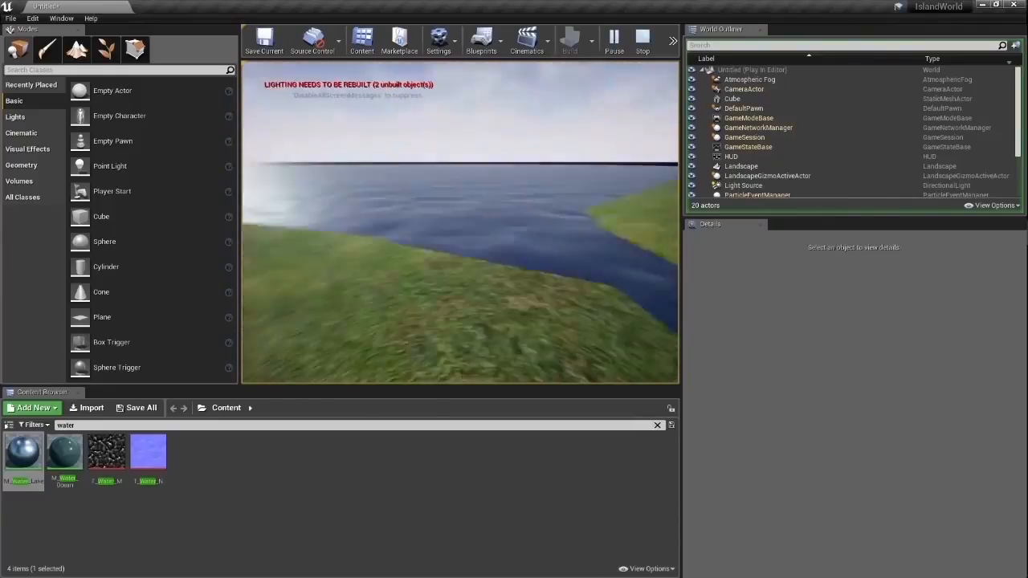
{"action": "left_click", "coordinate": [569, 40]}
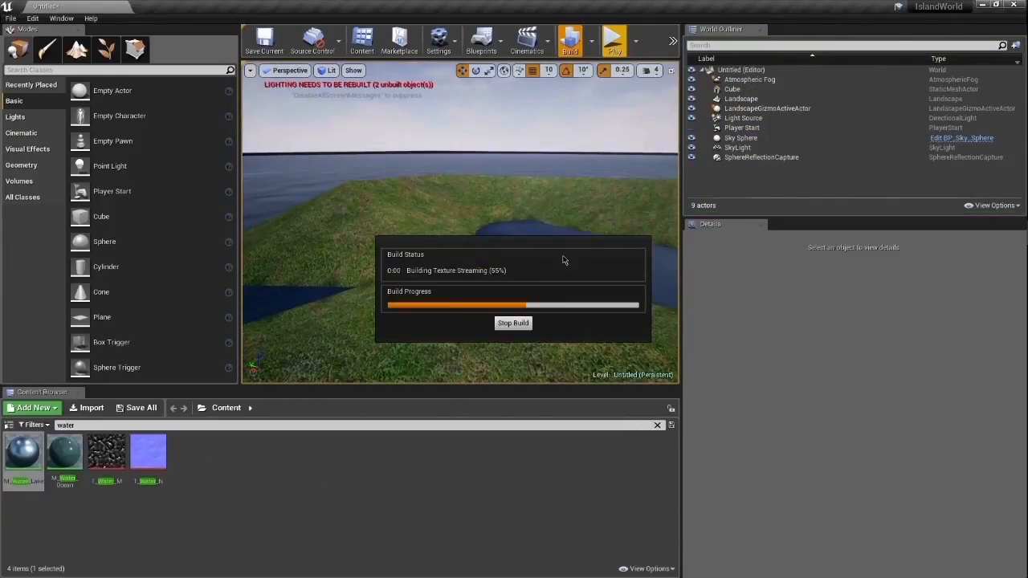
{"action": "left_click", "coordinate": [627, 39]}
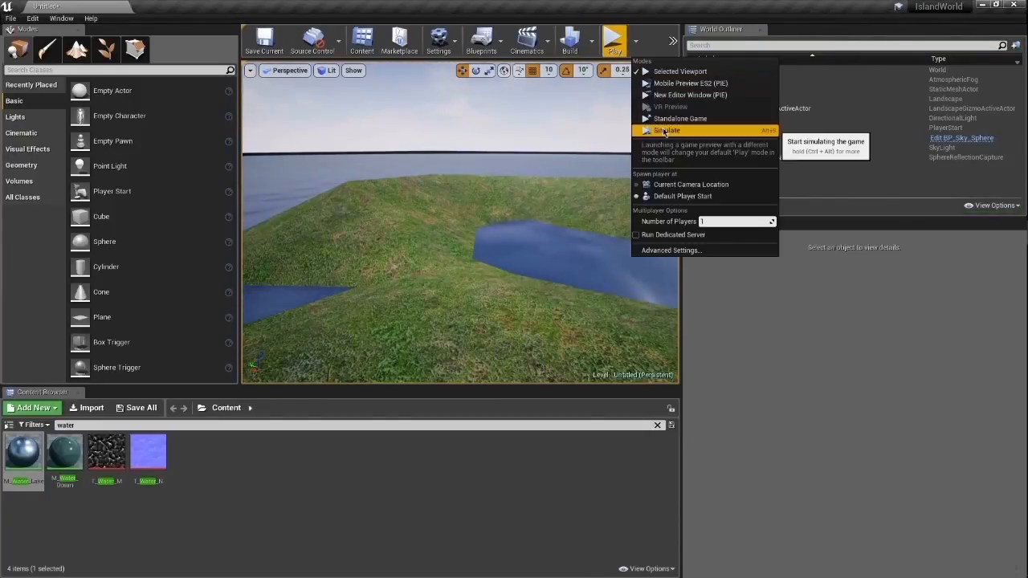
{"action": "left_click", "coordinate": [680, 119]}
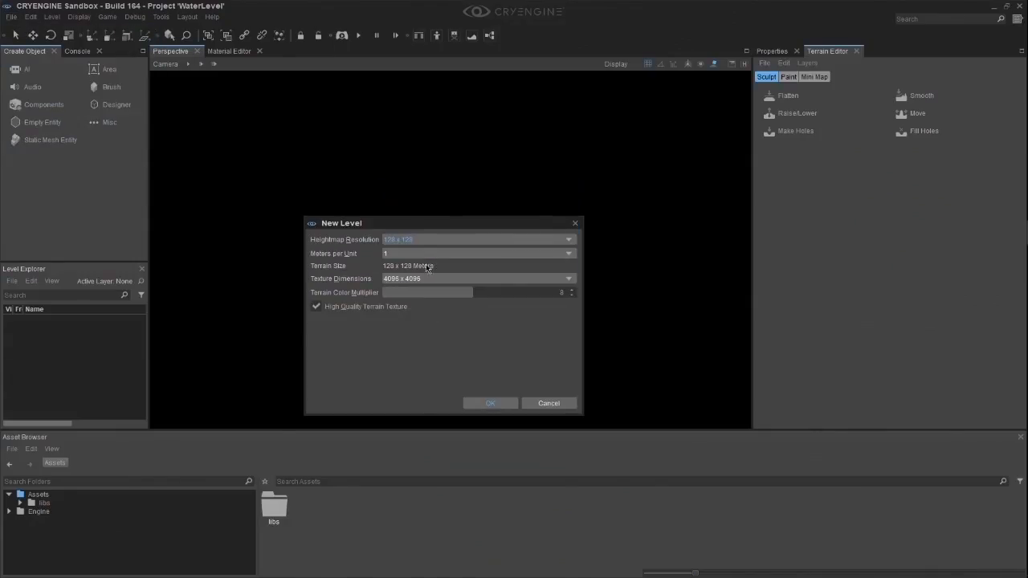
Confirm the 128 x 128 heightmap level and select the Raise/Lower terrain brush
{"action": "left_click", "coordinate": [490, 403]}
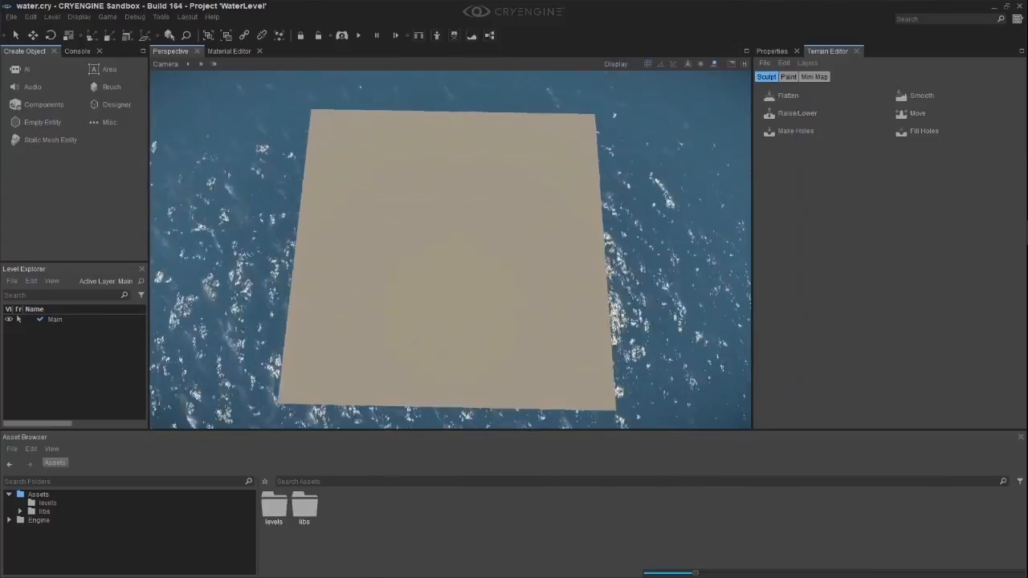
{"action": "left_click", "coordinate": [797, 113]}
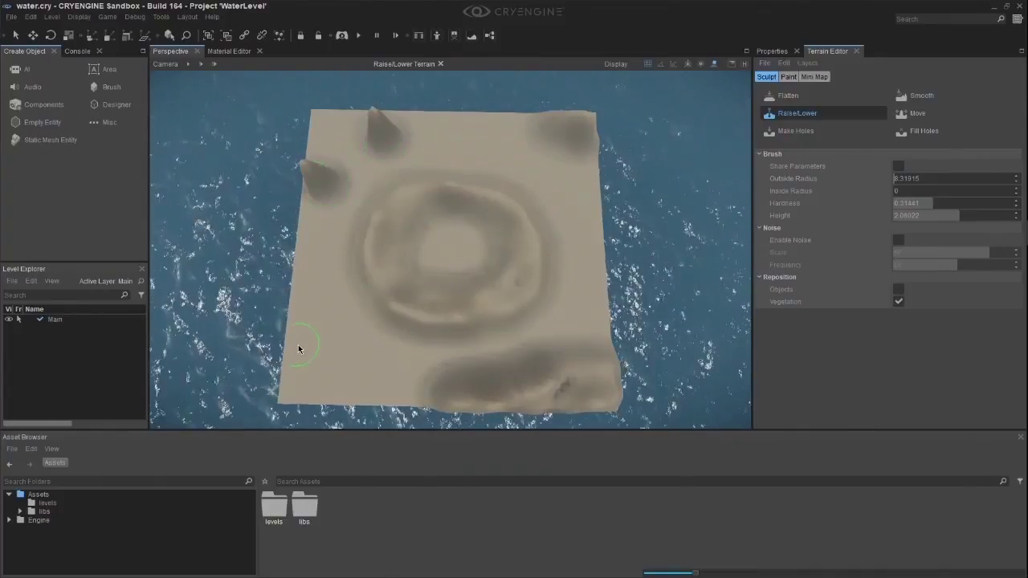
Shape the ring and scattered islands with the Raise/Lower and Smooth brushes
{"action": "left_click", "coordinate": [922, 96]}
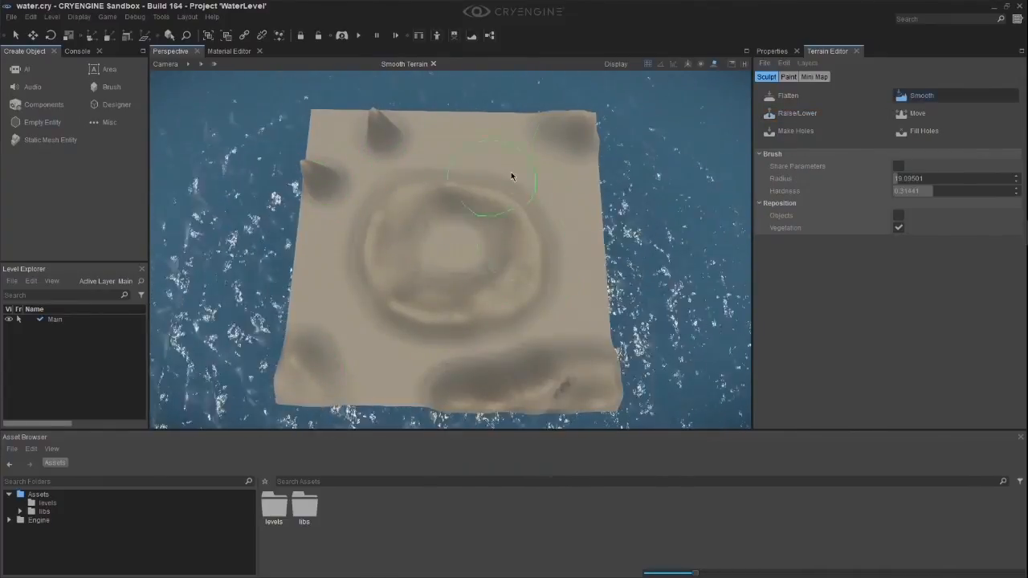
{"action": "left_click", "coordinate": [797, 112]}
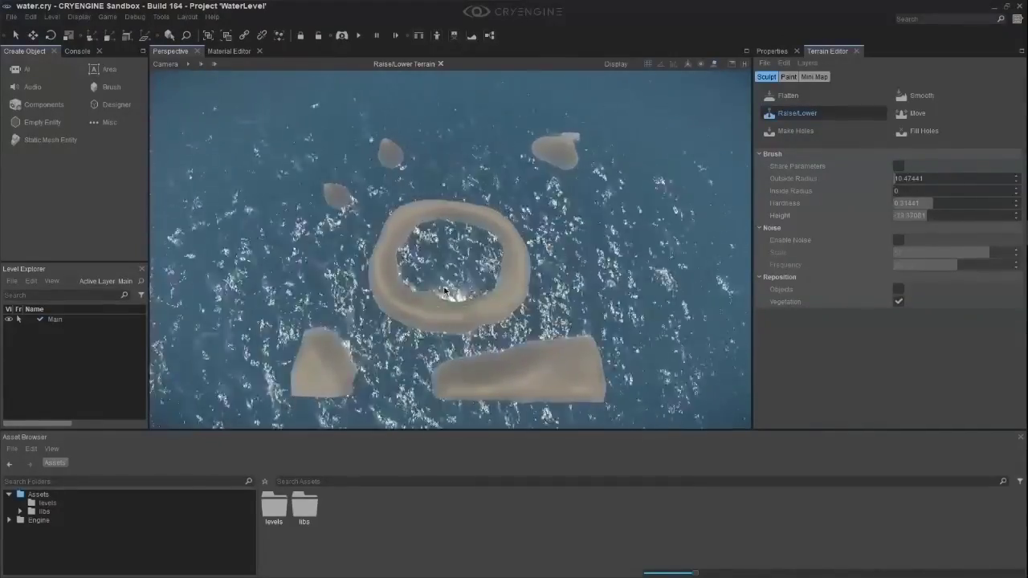
{"action": "left_click", "coordinate": [788, 76]}
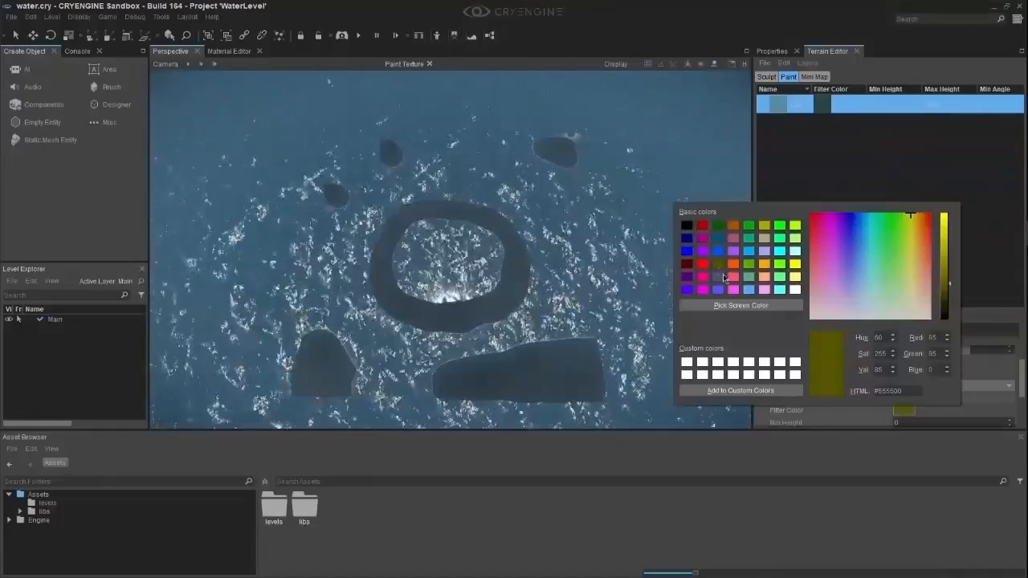
Give the paint layer a green filter colour and swap its texture to a distortion image
{"action": "left_click", "coordinate": [750, 251]}
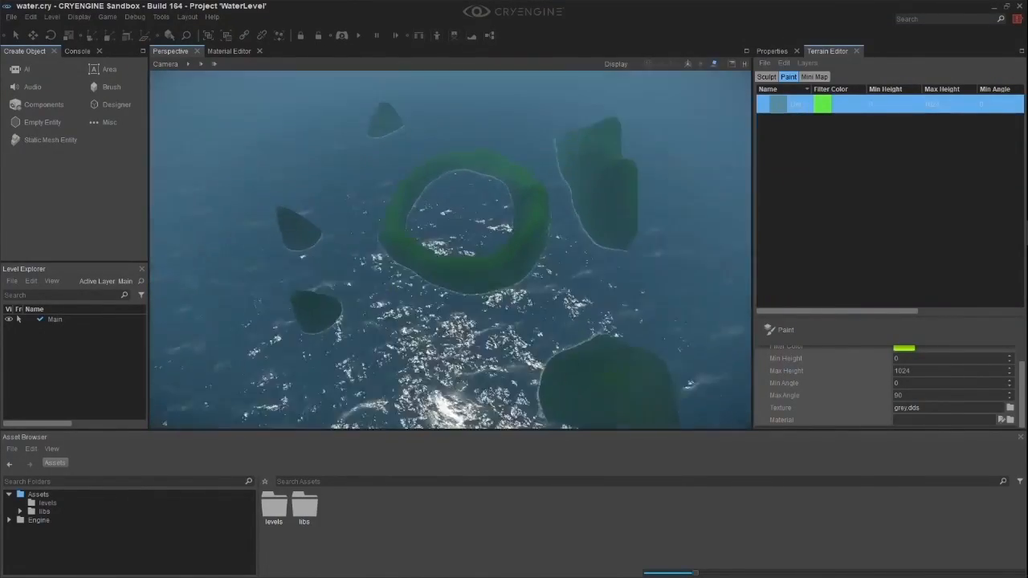
{"action": "left_click", "coordinate": [1011, 408]}
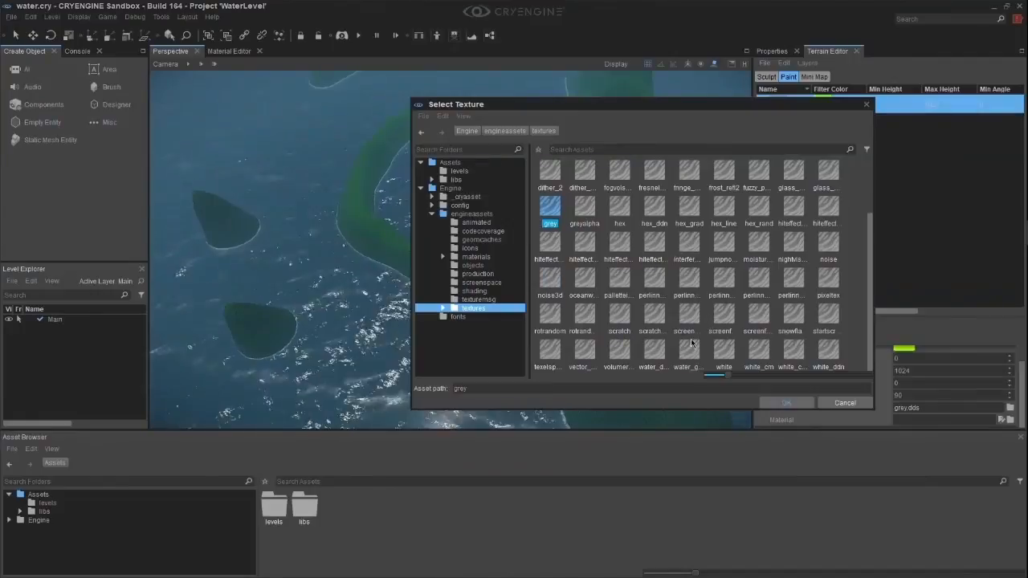
{"action": "left_click", "coordinate": [786, 402]}
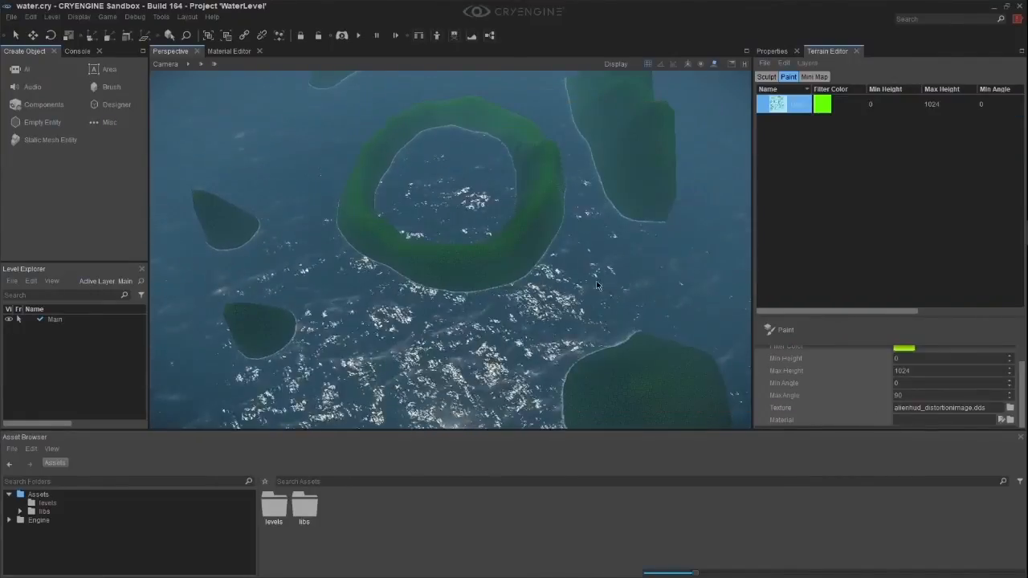